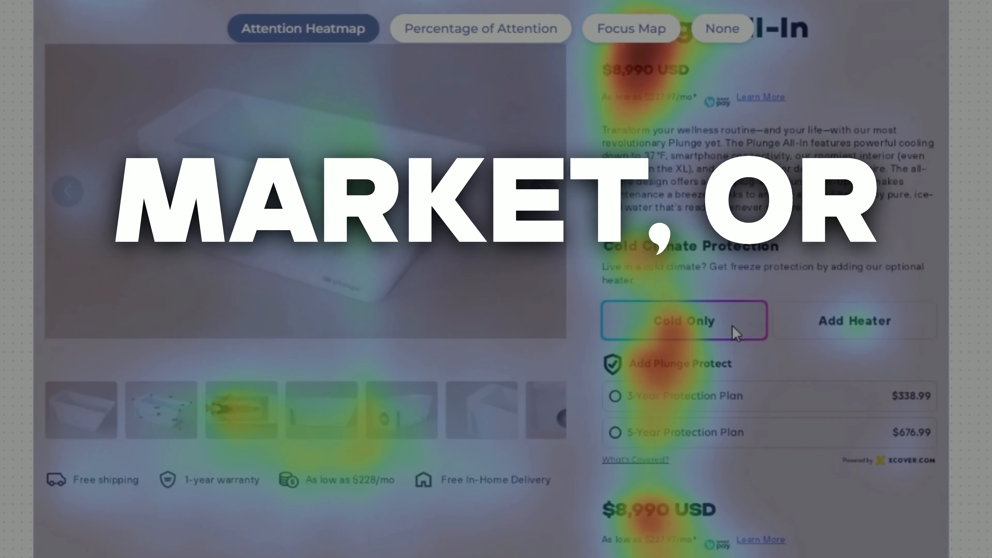
# Scroll the Upwork profile down through Work history reviews to the Portfolio section
pyautogui.scroll(-3)
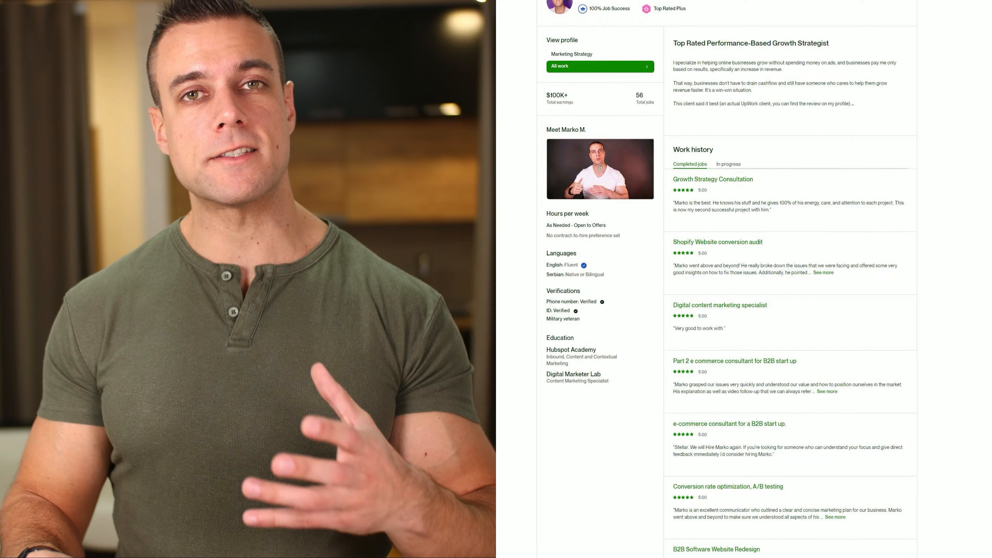
pyautogui.scroll(-3)
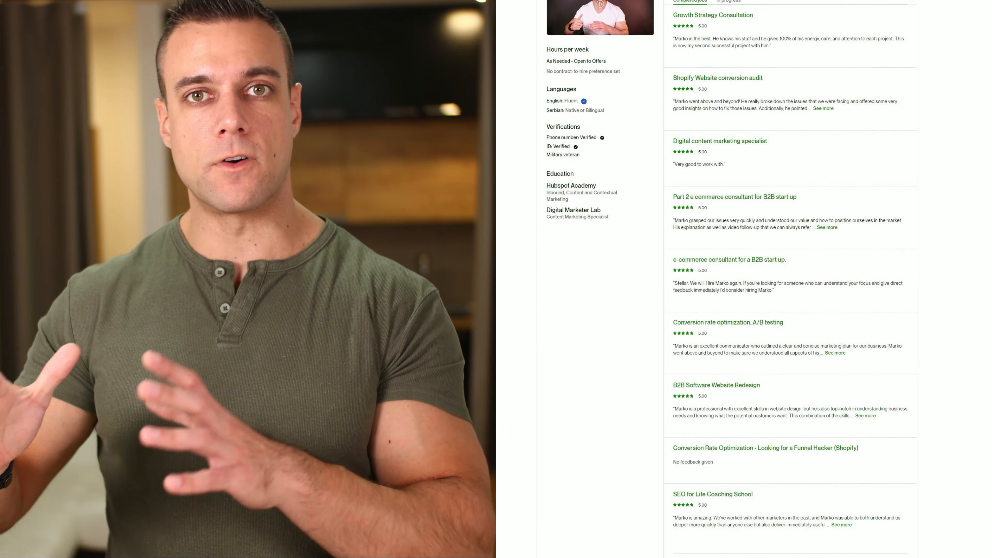
pyautogui.scroll(-3)
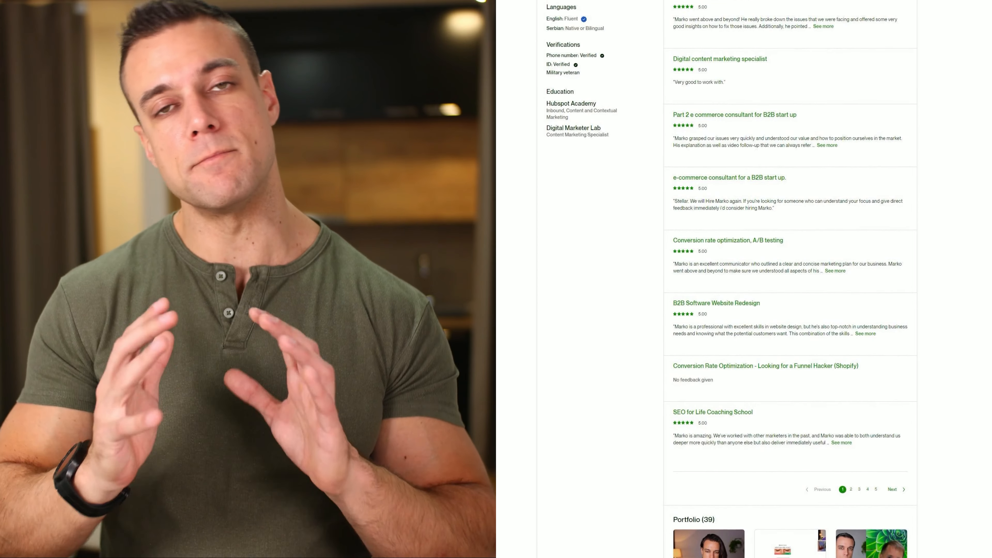
pyautogui.scroll(-3)
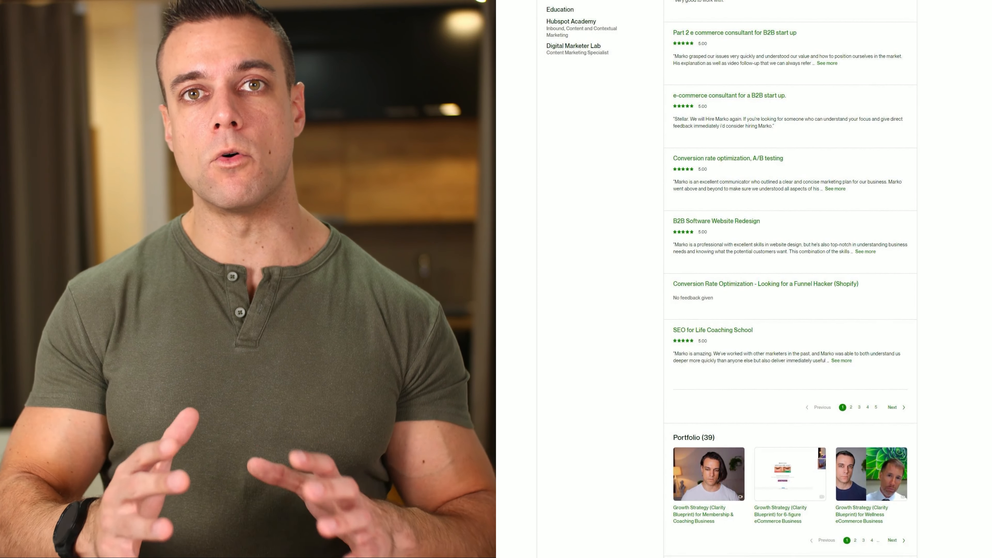
pyautogui.scroll(-3)
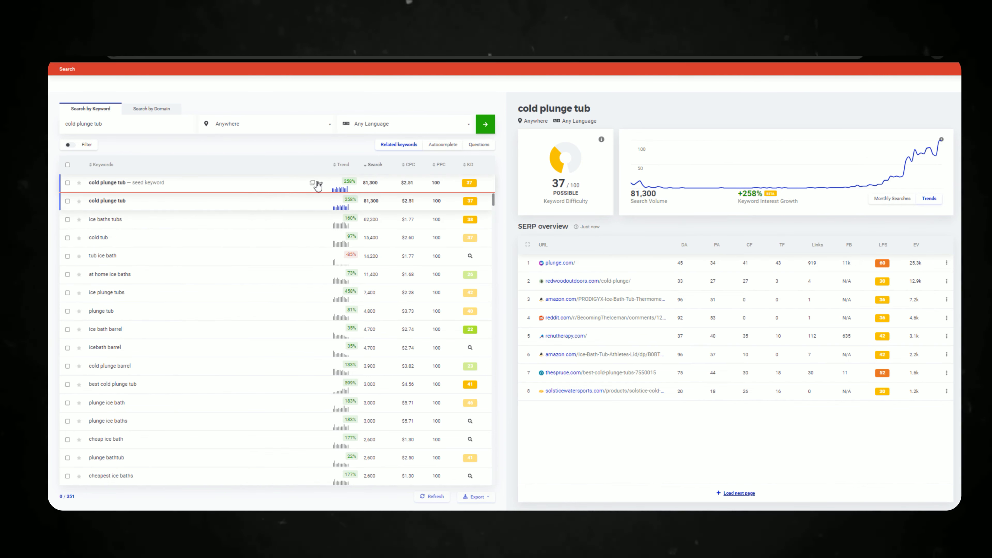
pyautogui.moveTo(775, 212)
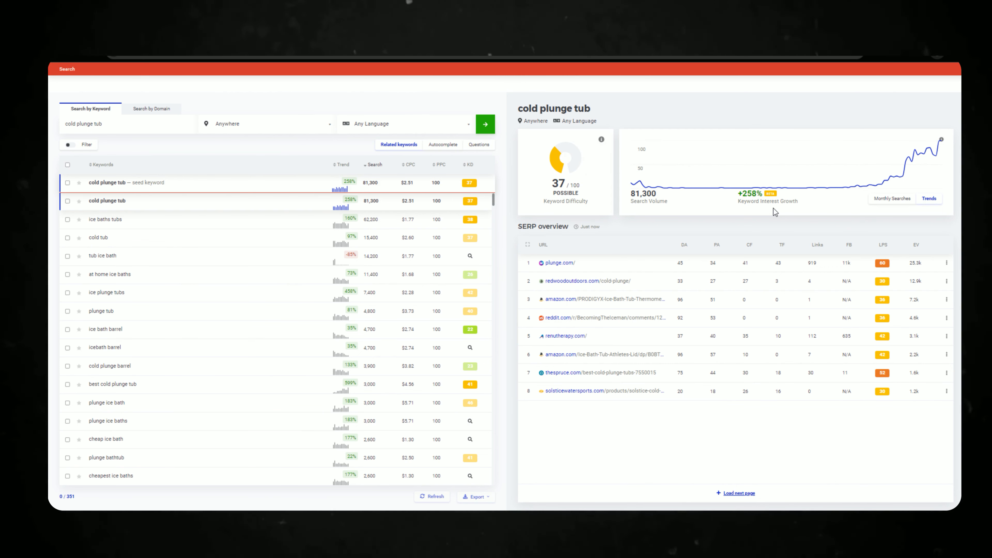
# Scroll the cold plunge tub related keywords table toward the SERP overview
pyautogui.scroll(-3)
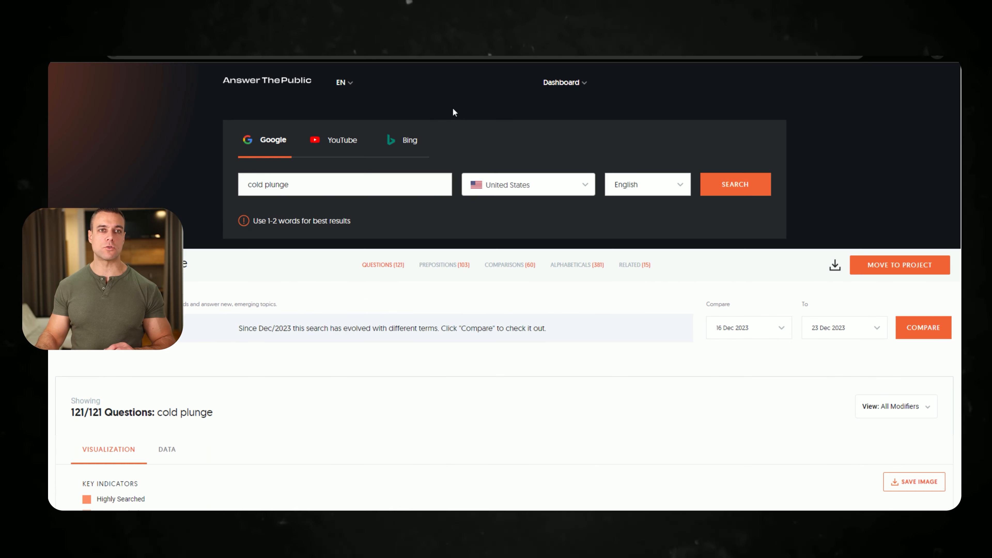
pyautogui.moveTo(99, 205)
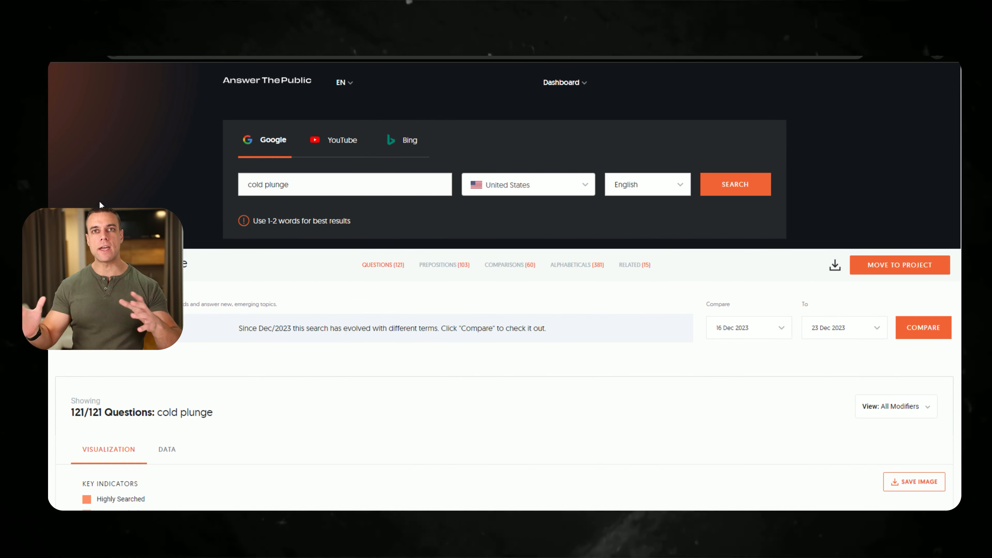
# Switch the cold plunge questions from the wheel to the Data view and scroll the grouped lists
pyautogui.scroll(-3)
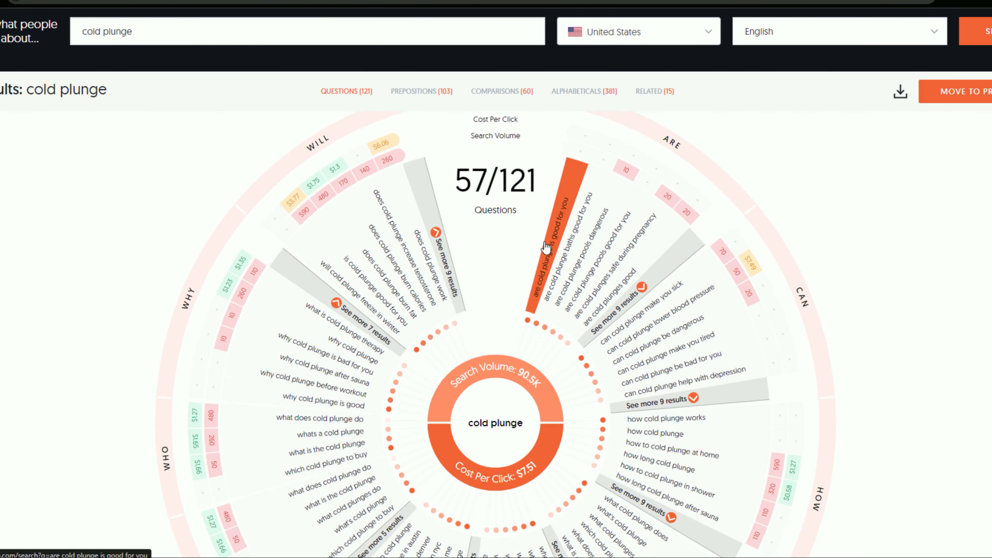
pyautogui.click(81, 132)
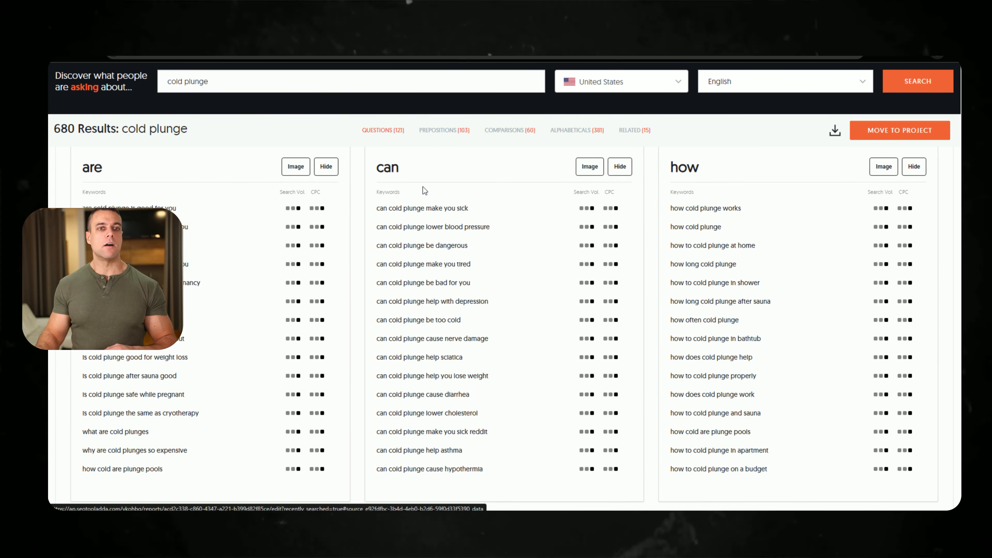
pyautogui.scroll(-3)
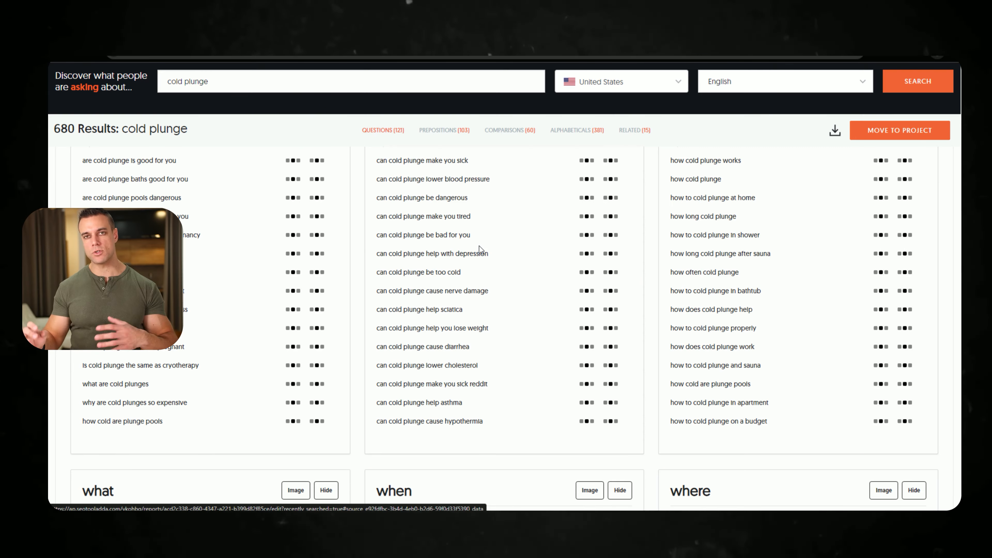
pyautogui.moveTo(481, 249)
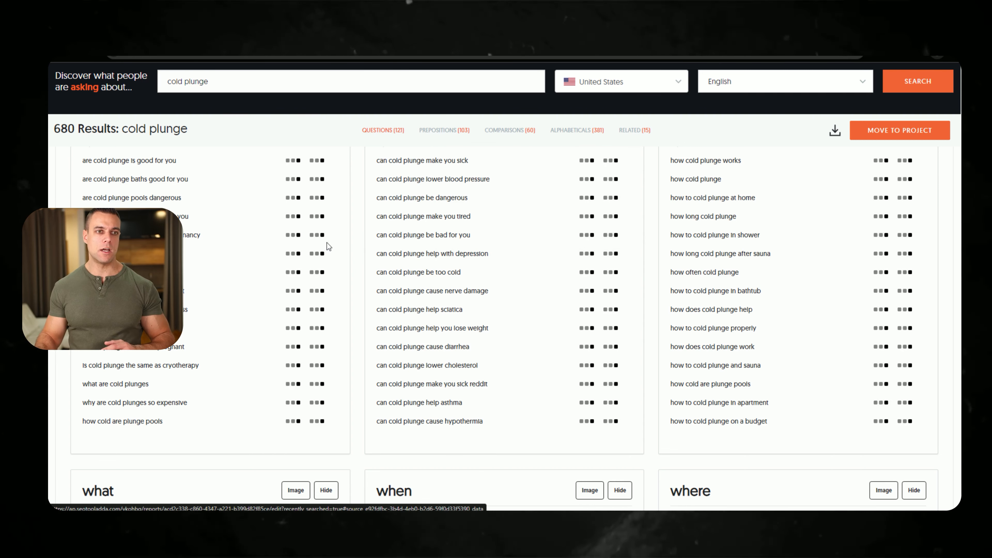
pyautogui.moveTo(131, 197)
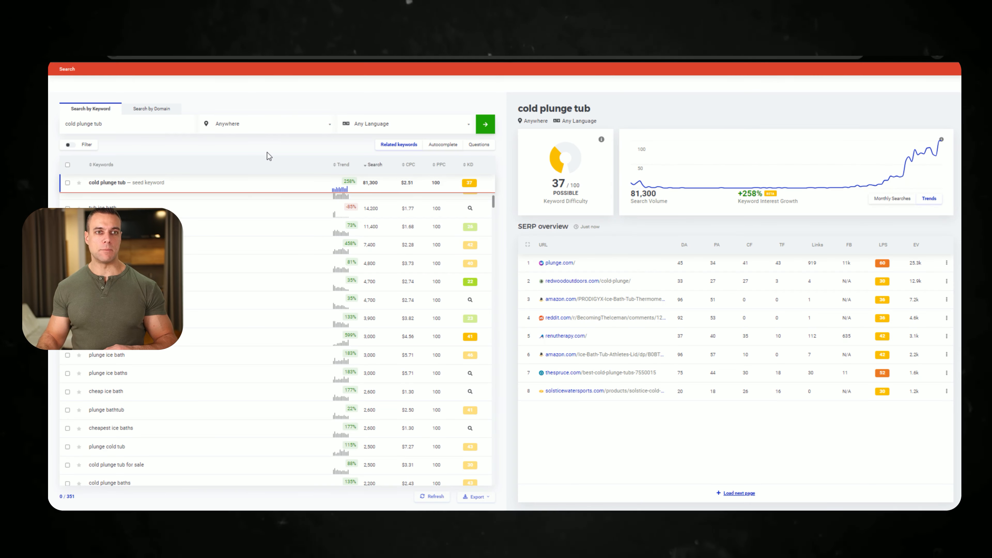
# Scroll further down the cold plunge tub related keywords list
pyautogui.scroll(-3)
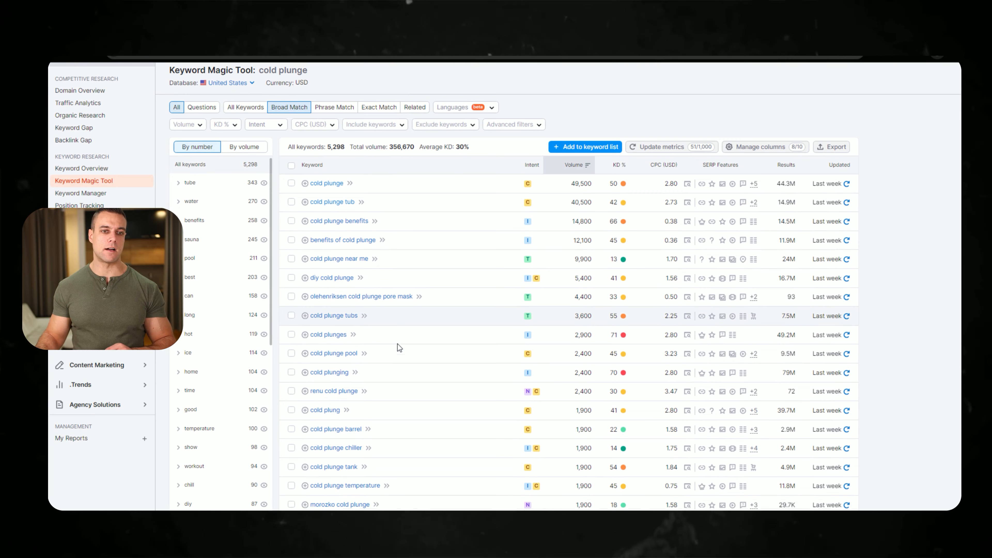
# Scroll the Keyword Magic Tool results for cold plunge sorted by volume
pyautogui.scroll(3)
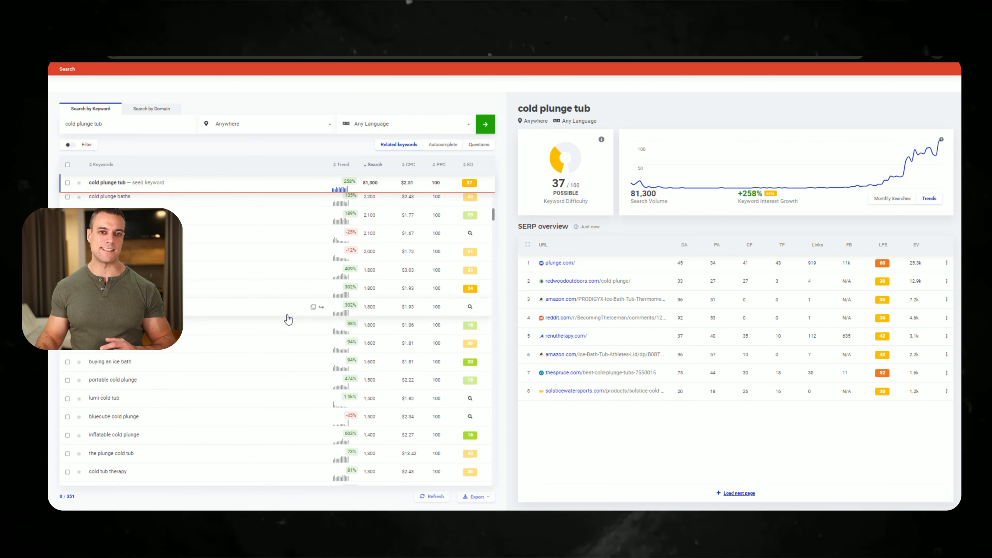
# Open details for 'inflatable cold plunge' and switch the chart to Monthly Searches
pyautogui.scroll(-3)
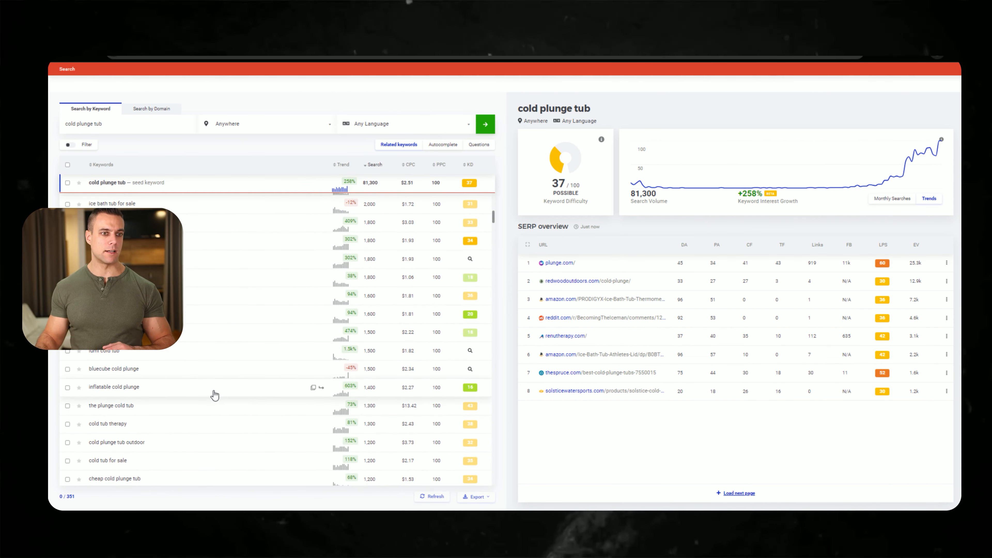
pyautogui.click(113, 387)
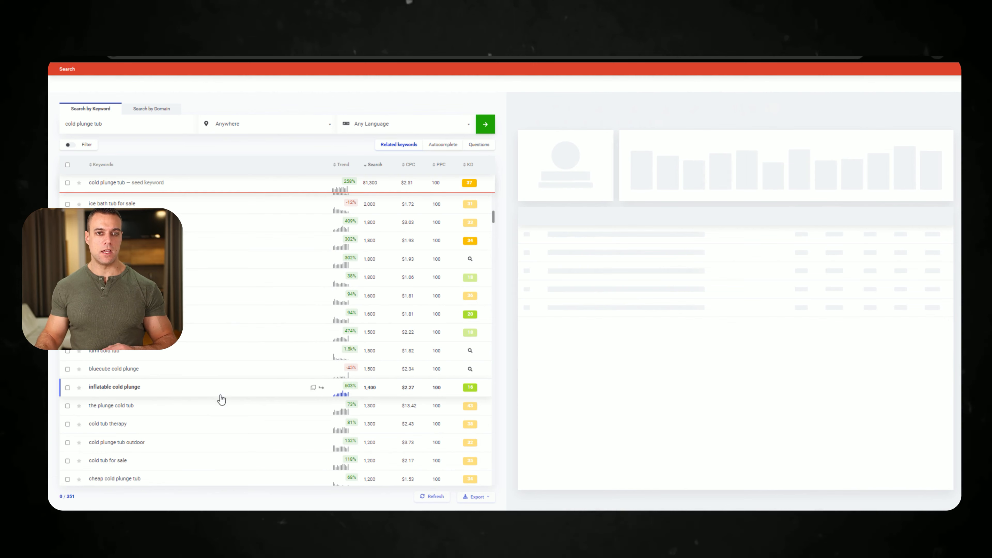
pyautogui.click(113, 386)
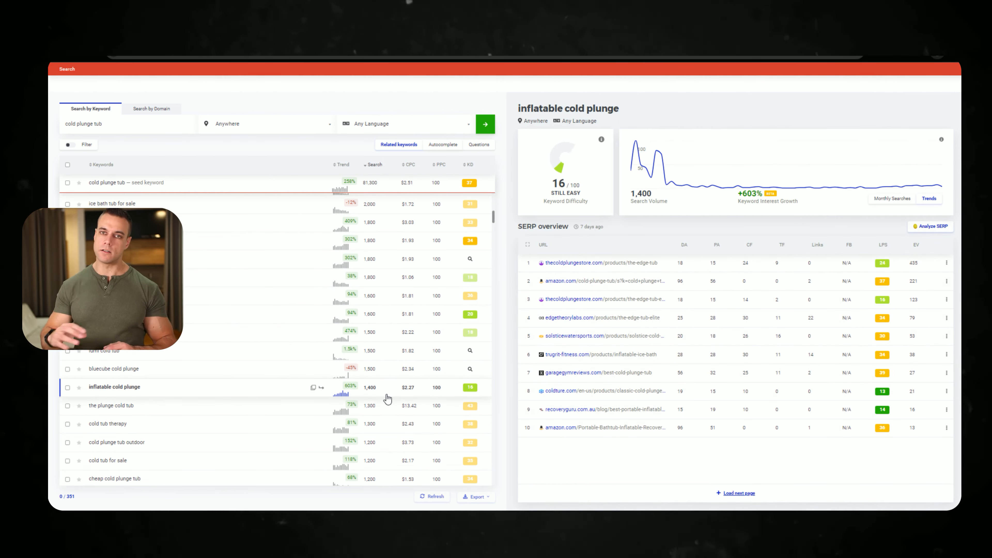
pyautogui.click(893, 198)
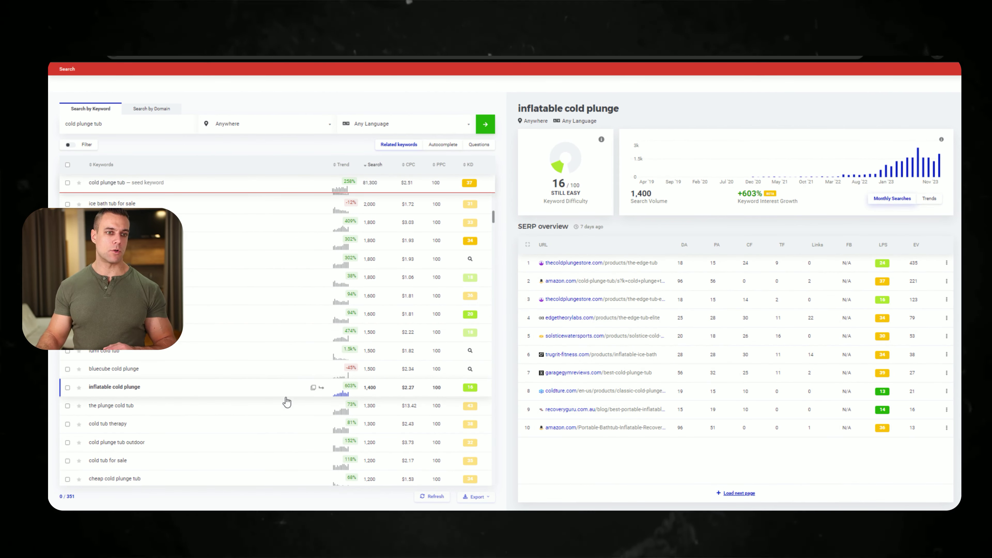
pyautogui.moveTo(704, 241)
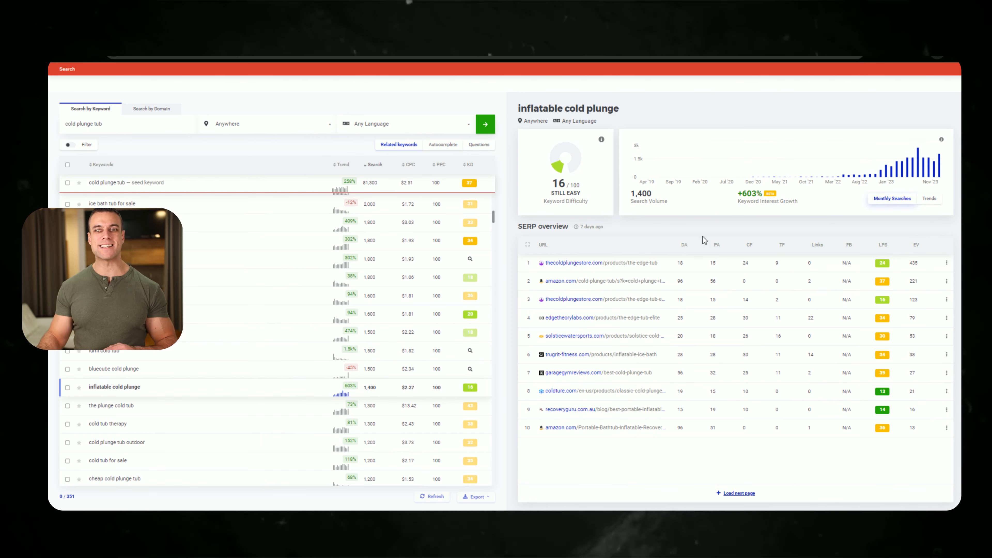
pyautogui.moveTo(517, 285)
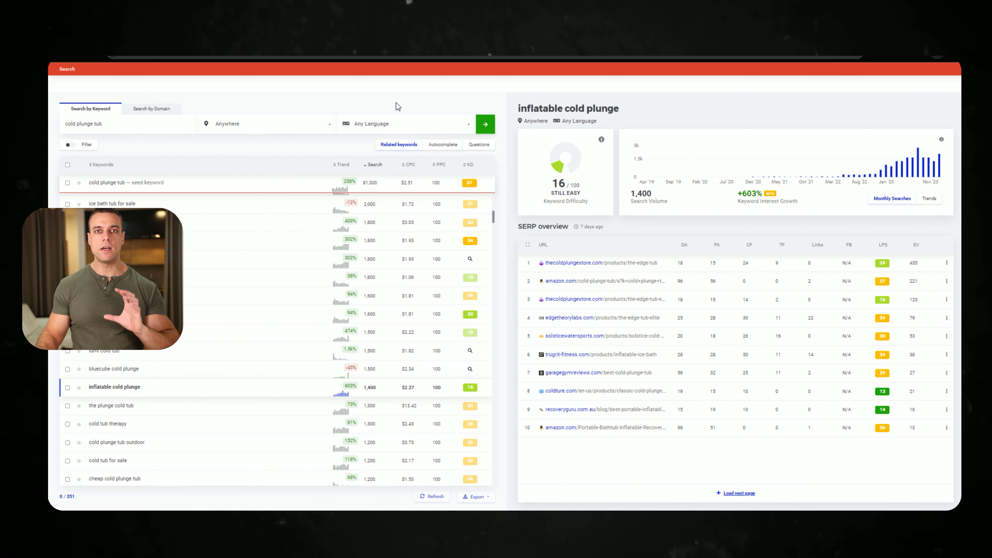
pyautogui.moveTo(678, 100)
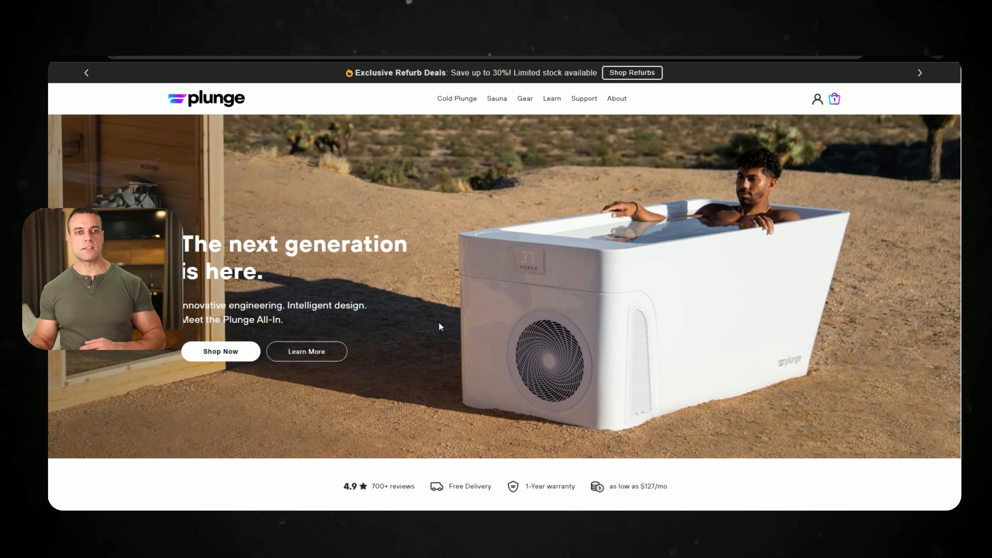
pyautogui.moveTo(220, 352)
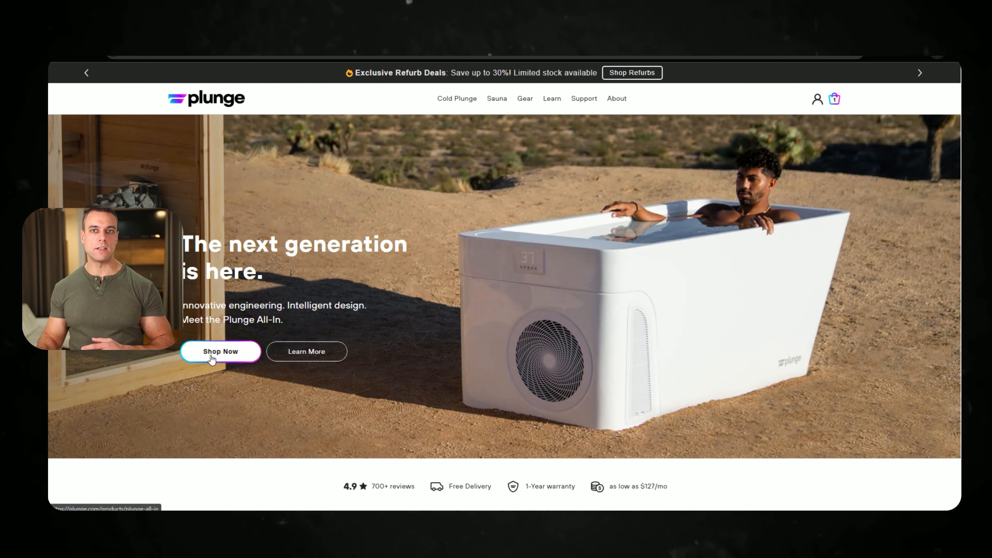
# Use the homepage hero's Shop Now button to reach the Plunge All-In page
pyautogui.click(220, 352)
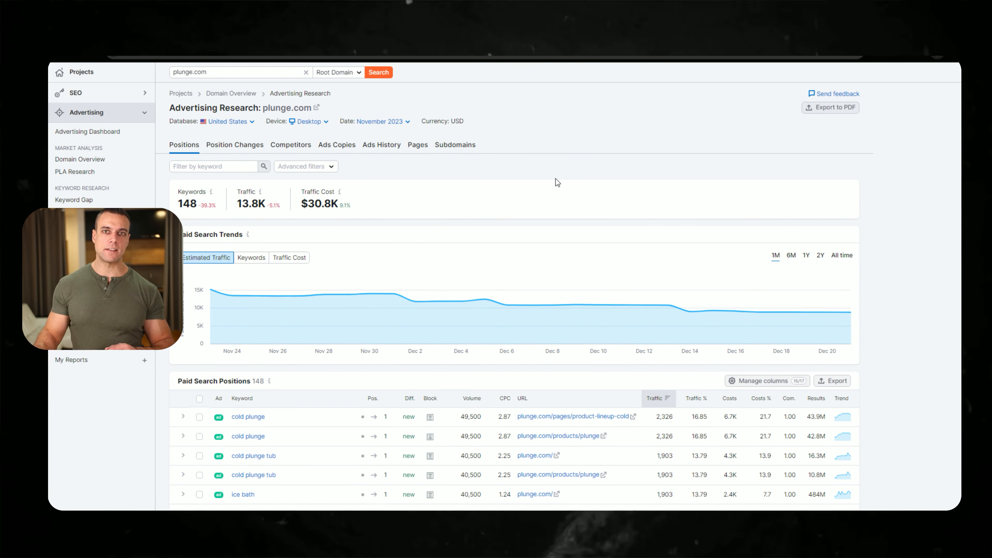
pyautogui.moveTo(407, 175)
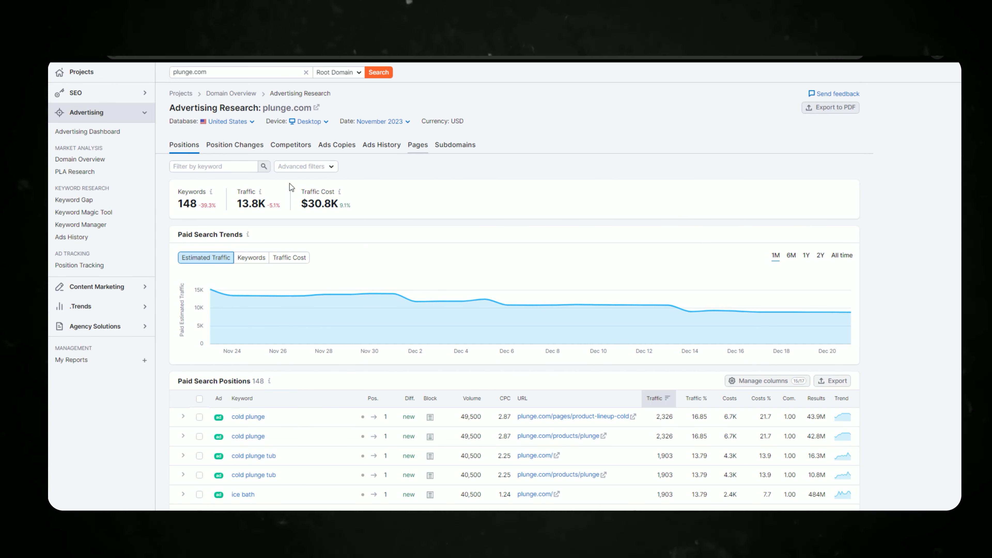
# List plunge.com's paid pages and open the Plunge All-In landing page from it
pyautogui.click(418, 144)
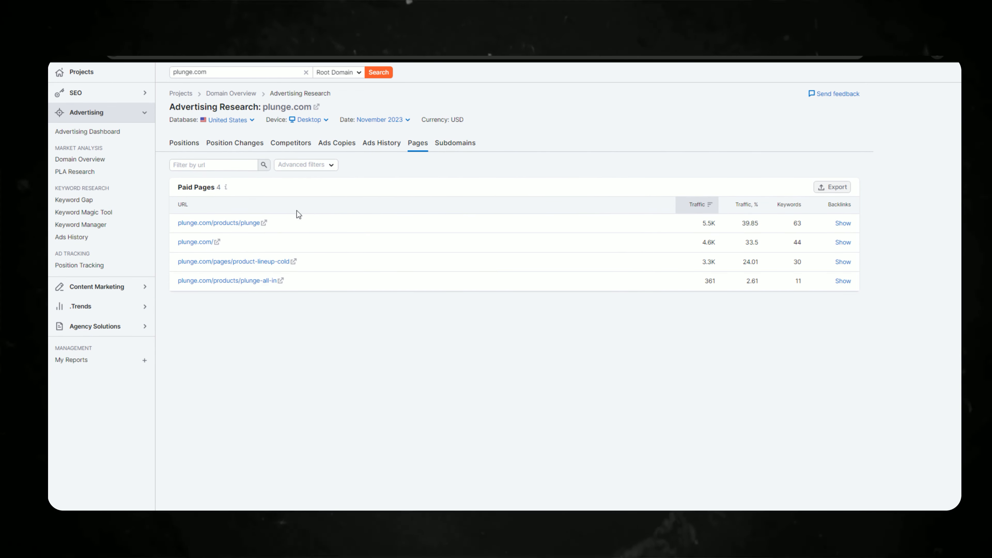
pyautogui.moveTo(276, 222)
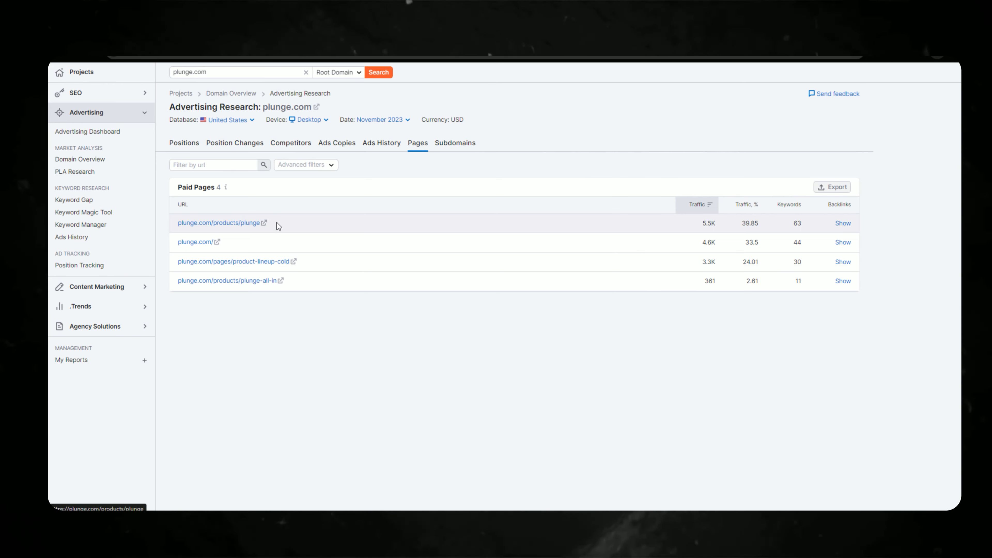
pyautogui.click(219, 222)
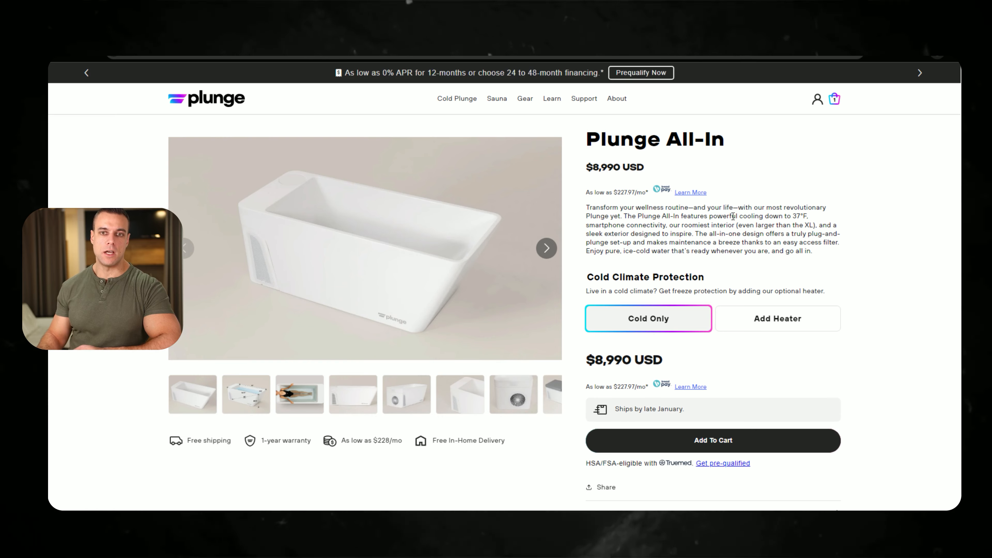
pyautogui.scroll(-3)
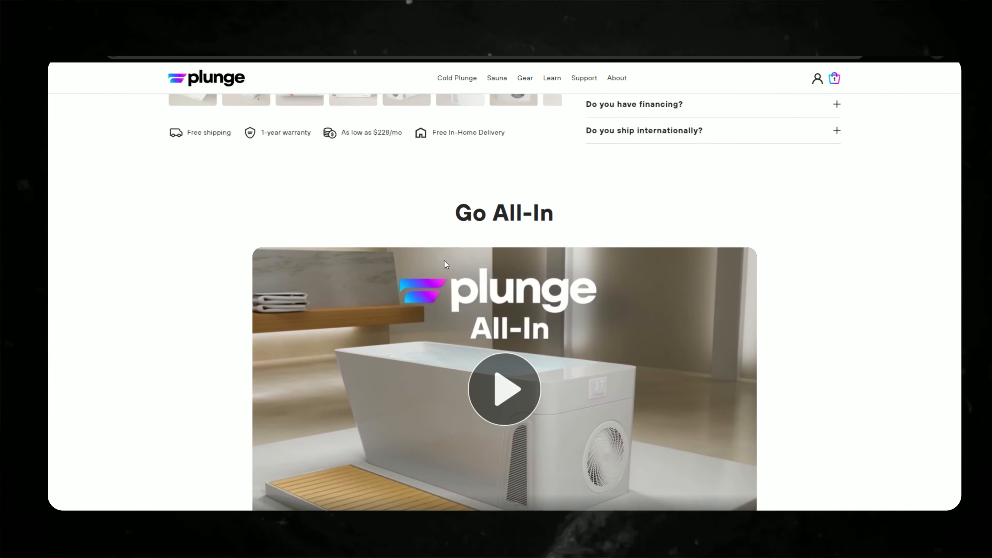
pyautogui.scroll(3)
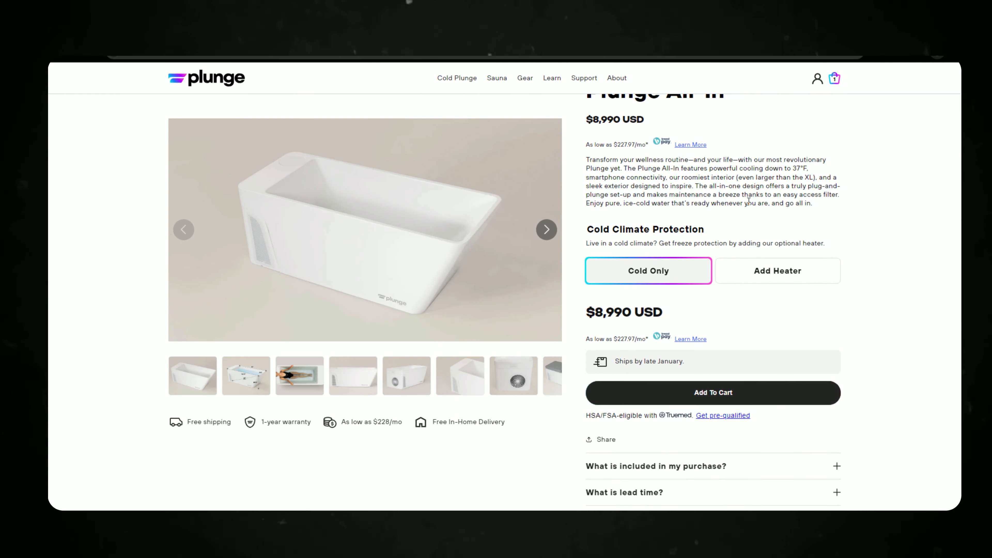
pyautogui.scroll(-3)
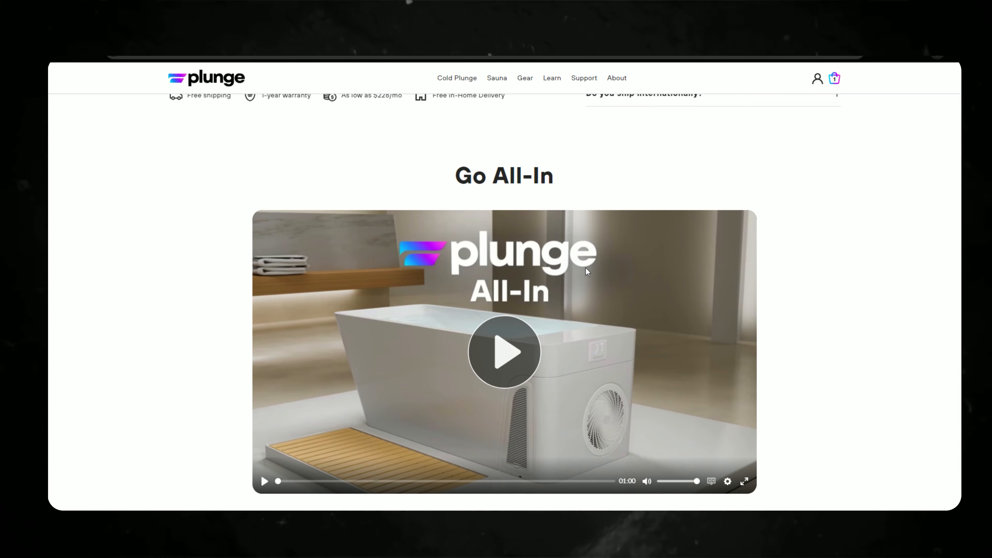
pyautogui.scroll(-3)
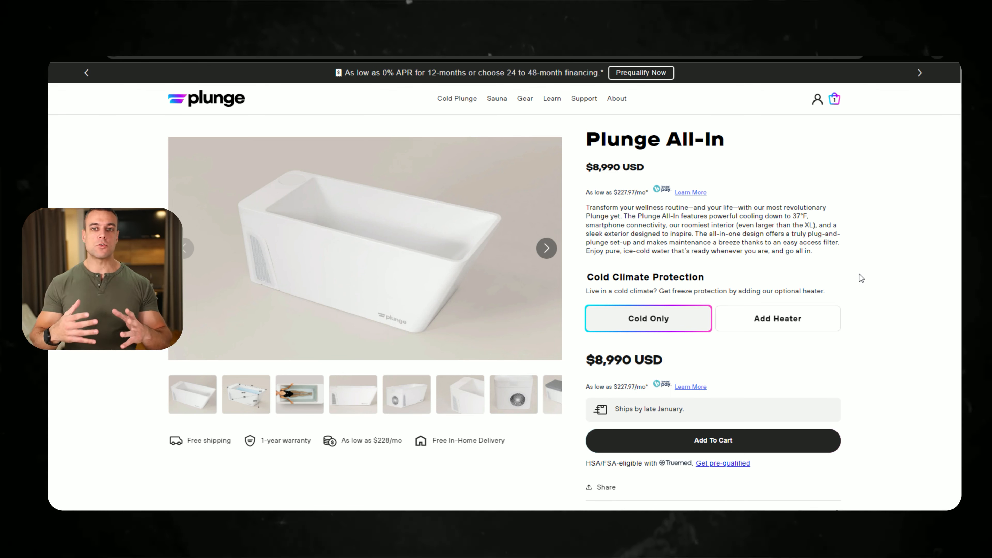
pyautogui.moveTo(822, 272)
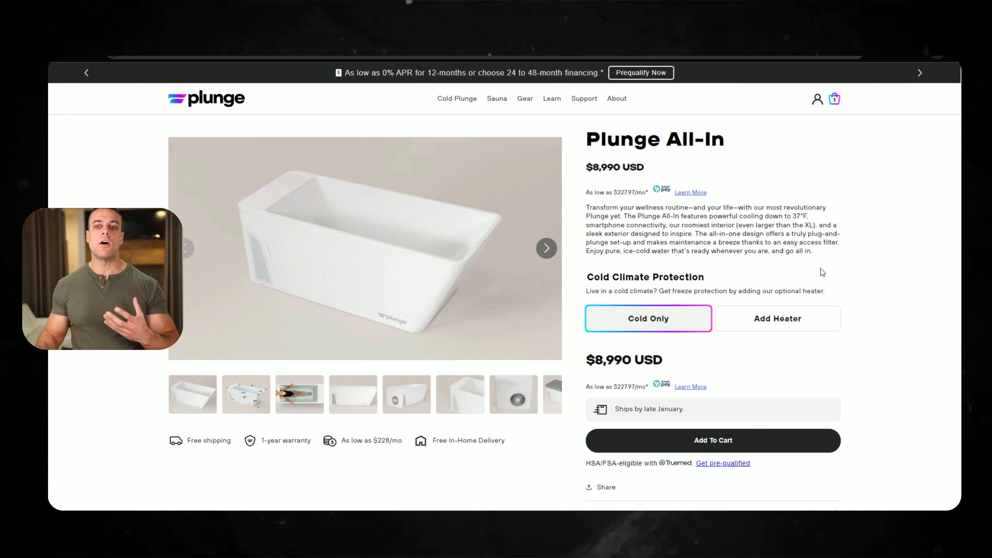
pyautogui.scroll(-3)
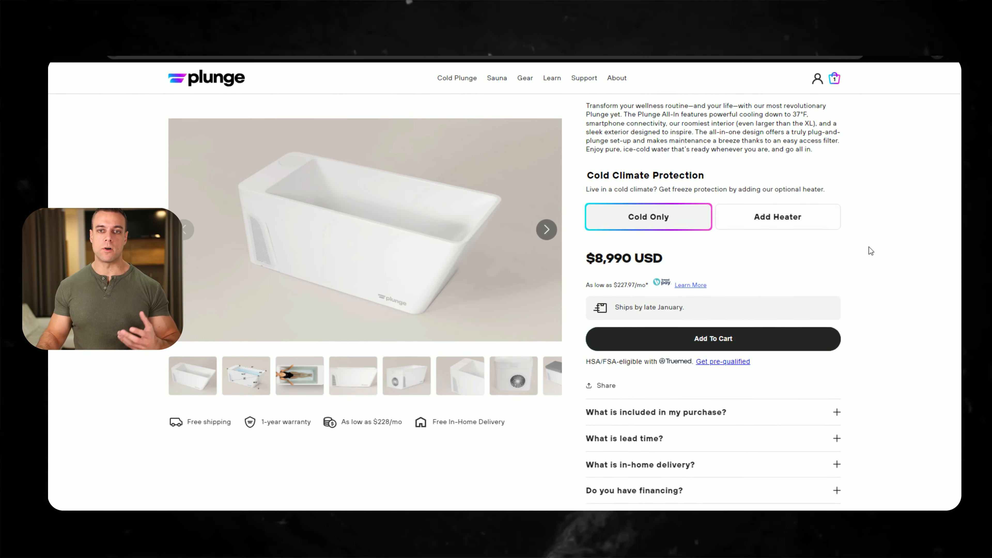
pyautogui.scroll(-3)
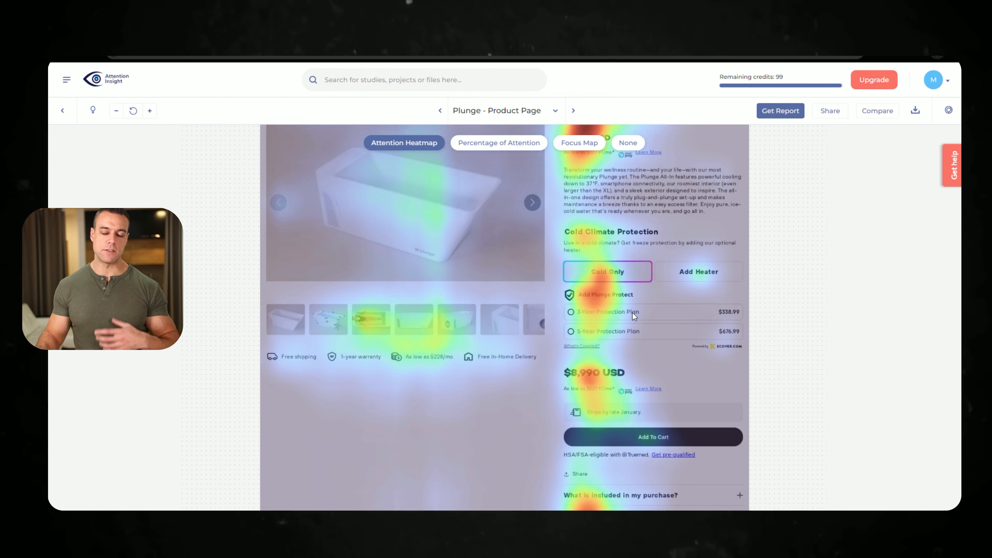
# Scroll the Plunge product page attention heatmap down to Go All-In
pyautogui.scroll(-3)
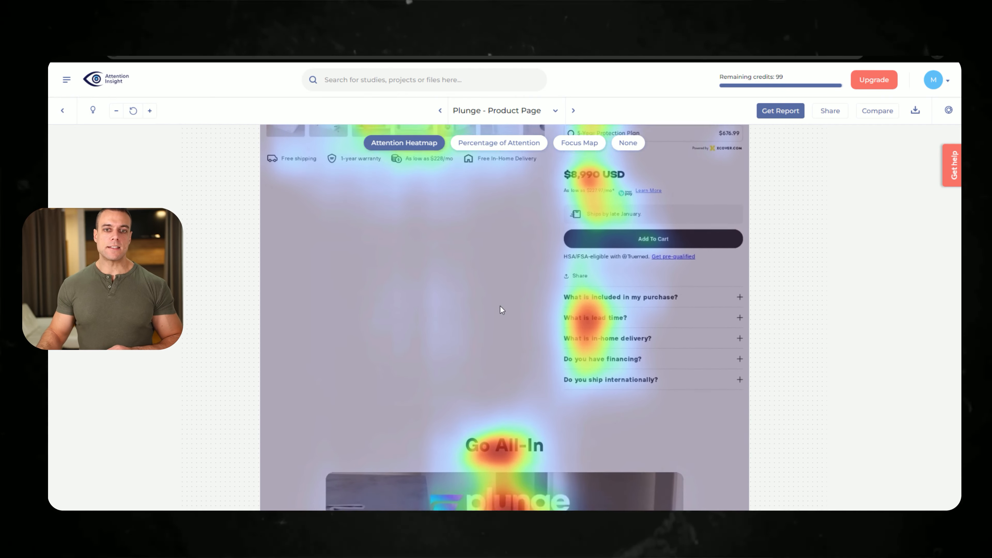
pyautogui.scroll(-3)
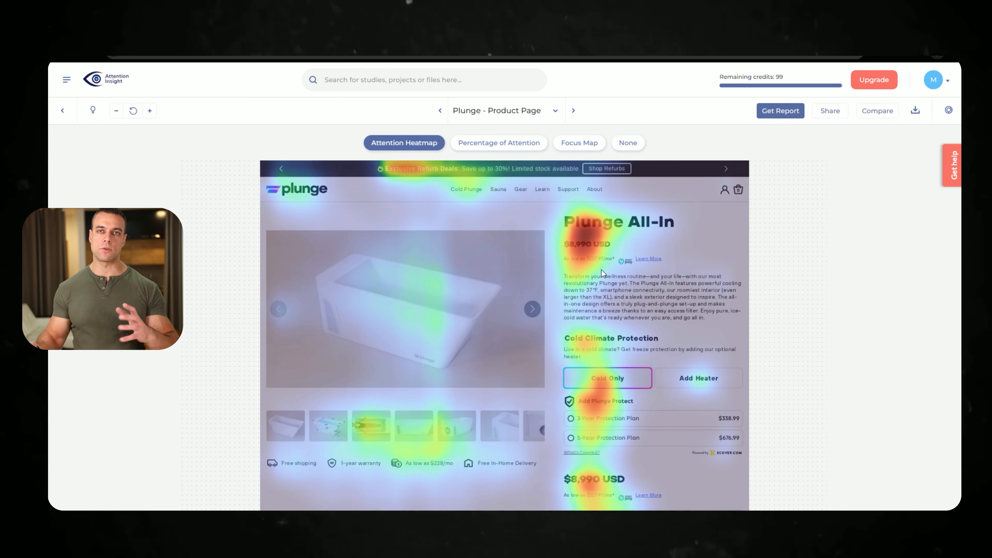
pyautogui.moveTo(777, 282)
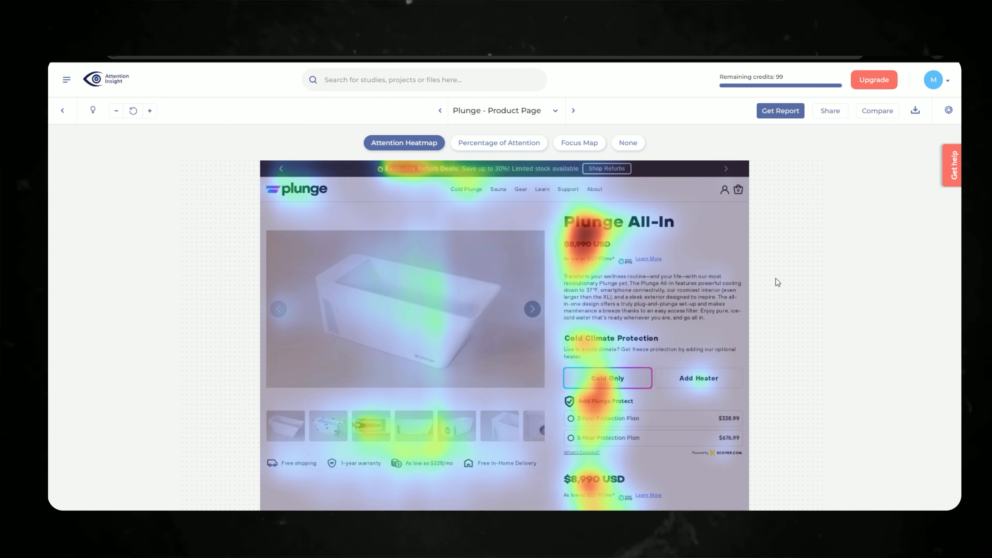
pyautogui.moveTo(784, 283)
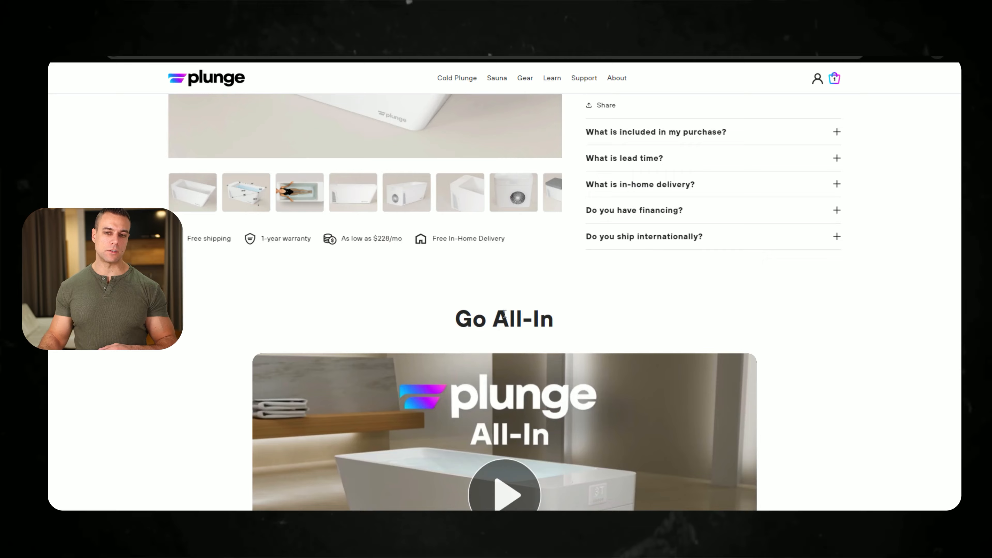
# Scroll the All-In page through features, model comparison and accessories carousel to the FAQs
pyautogui.scroll(-3)
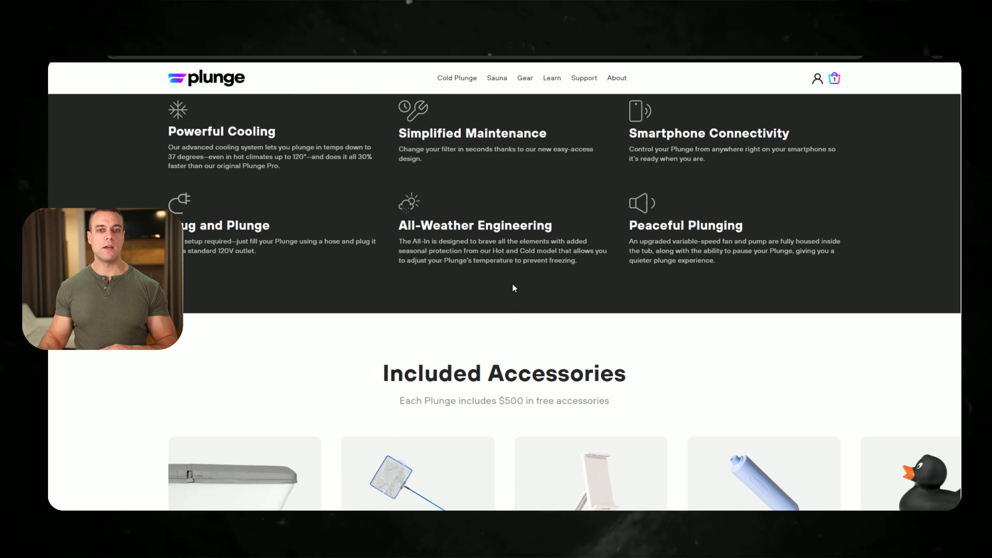
pyautogui.scroll(-3)
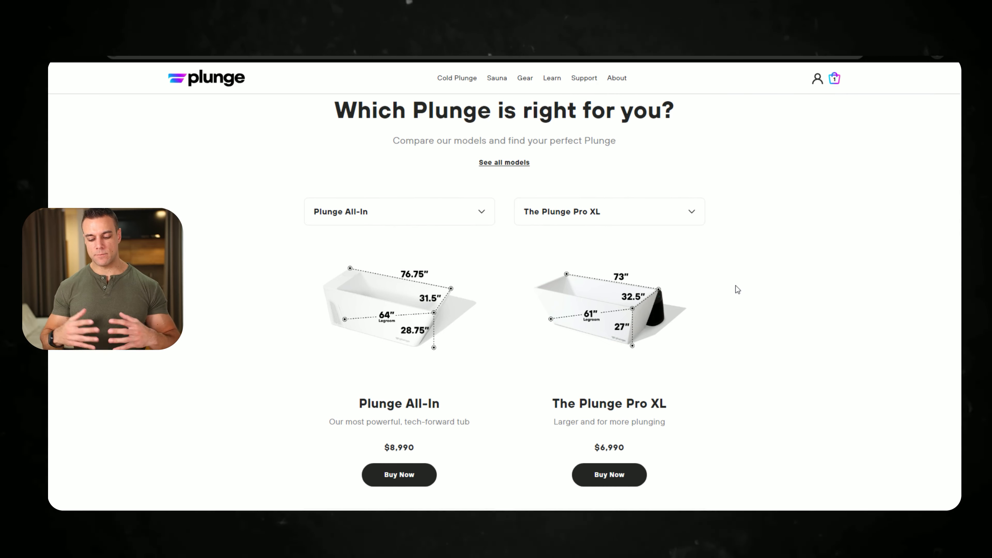
pyautogui.scroll(-3)
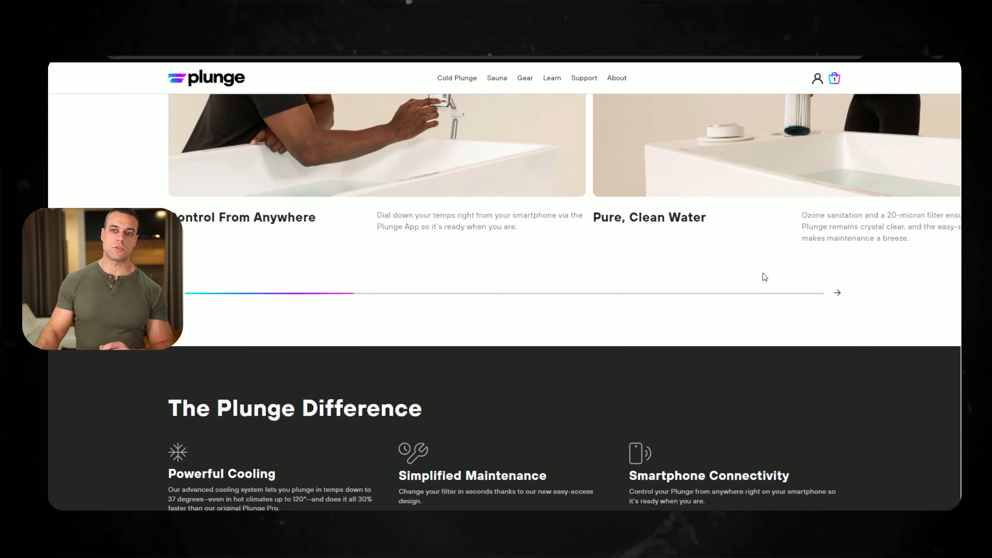
pyautogui.scroll(-3)
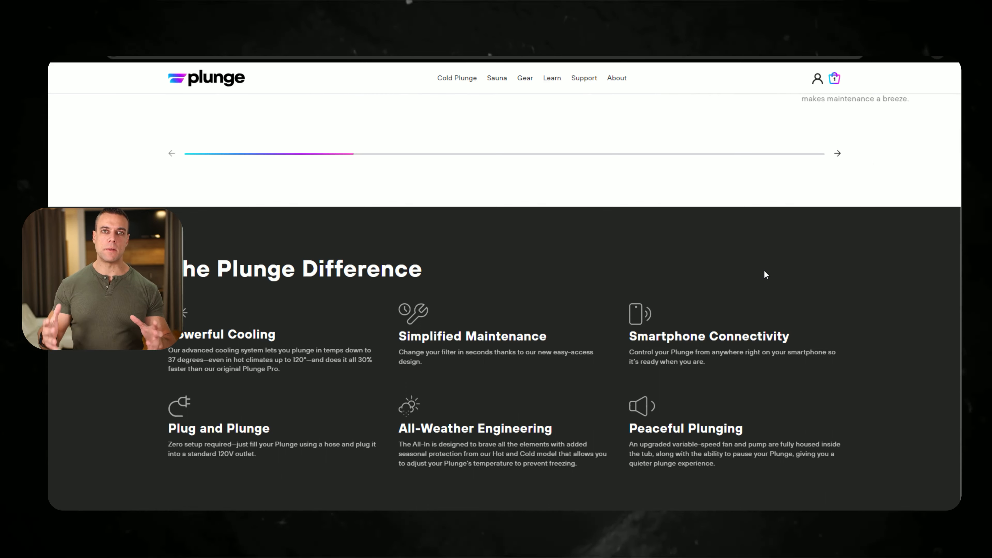
pyautogui.scroll(3)
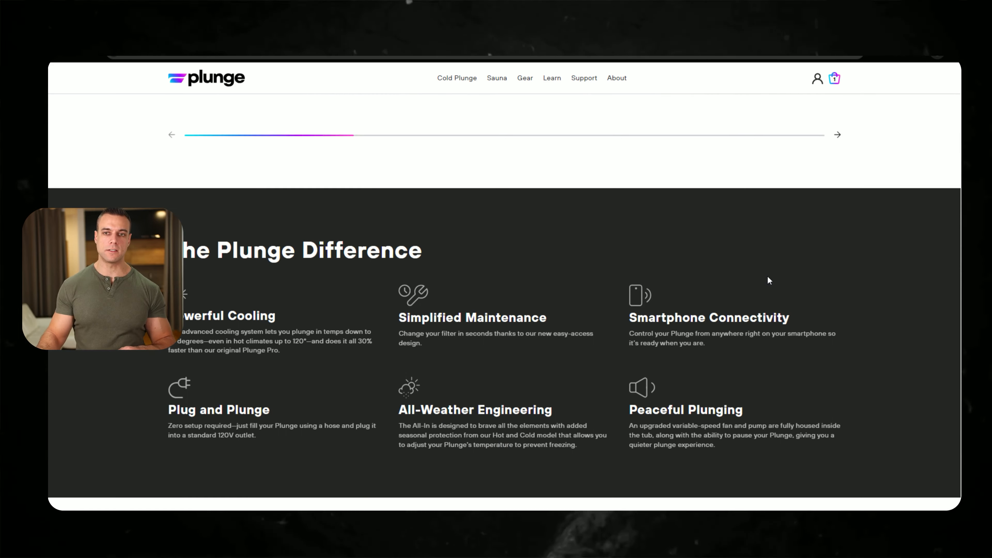
pyautogui.scroll(-3)
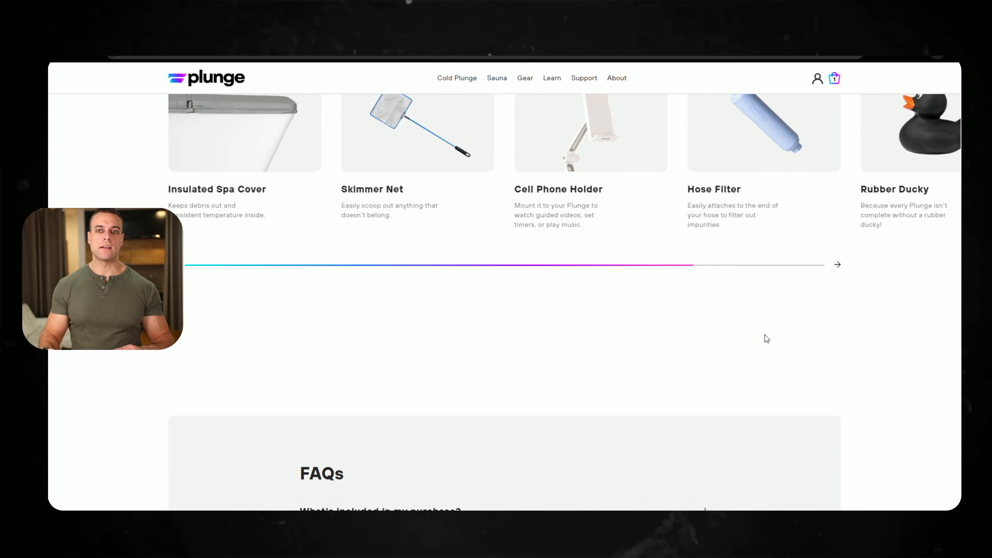
pyautogui.scroll(-3)
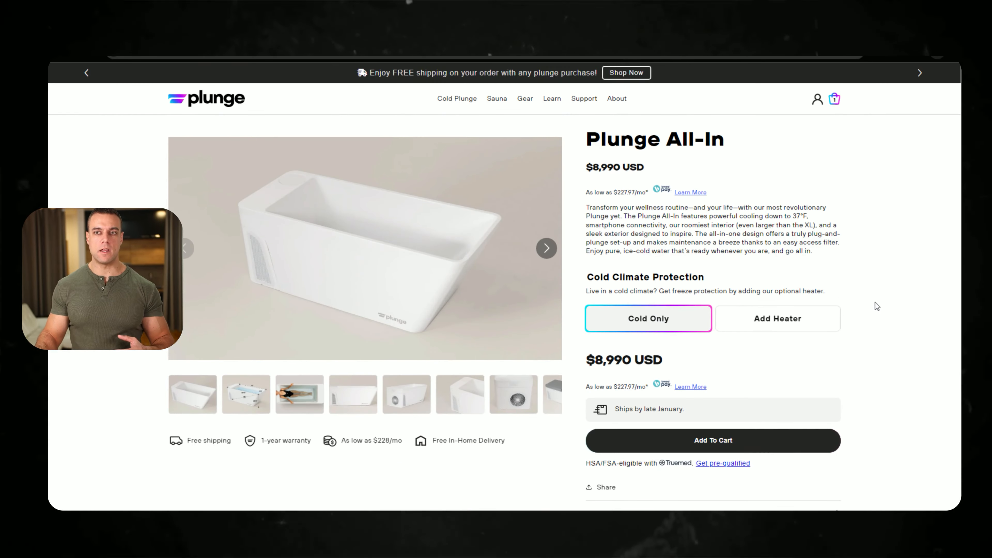
# Return to the top of the Plunge All-In product page showing the $8,990 price
pyautogui.click(101, 279)
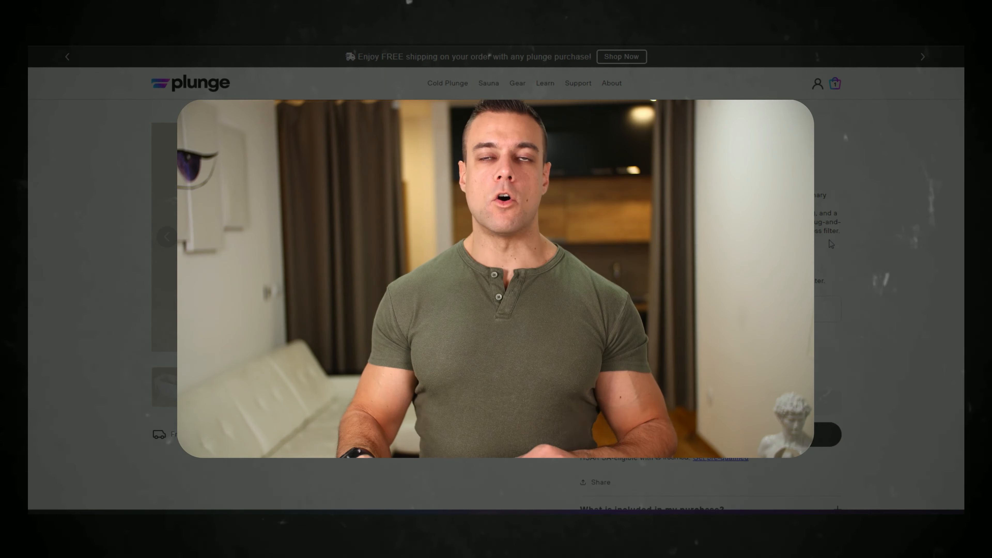